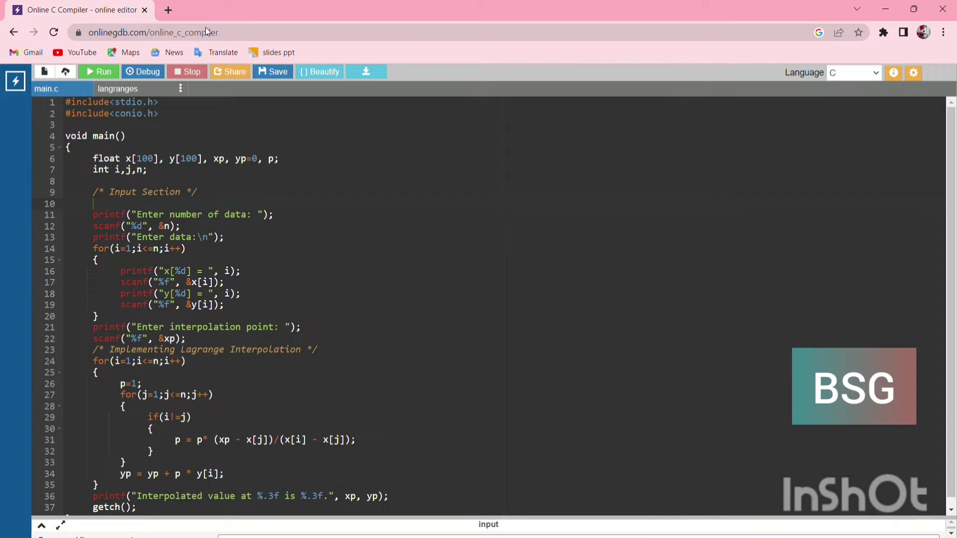
pyautogui.moveTo(305, 42)
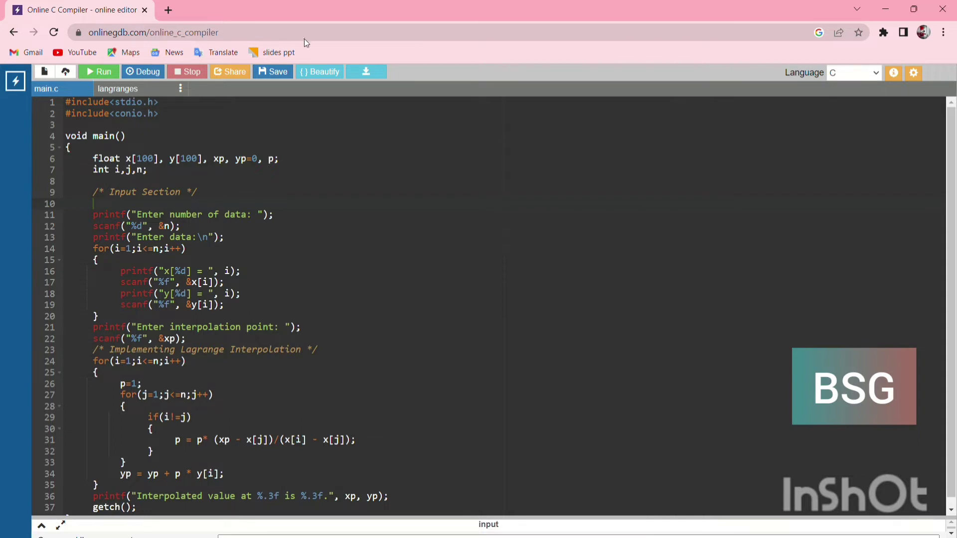
pyautogui.moveTo(323, 44)
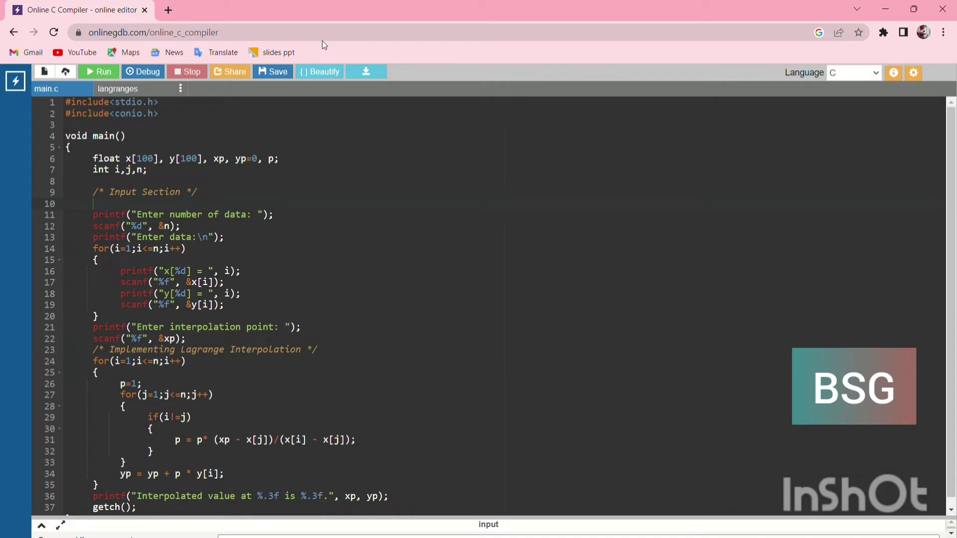
pyautogui.moveTo(191, 304)
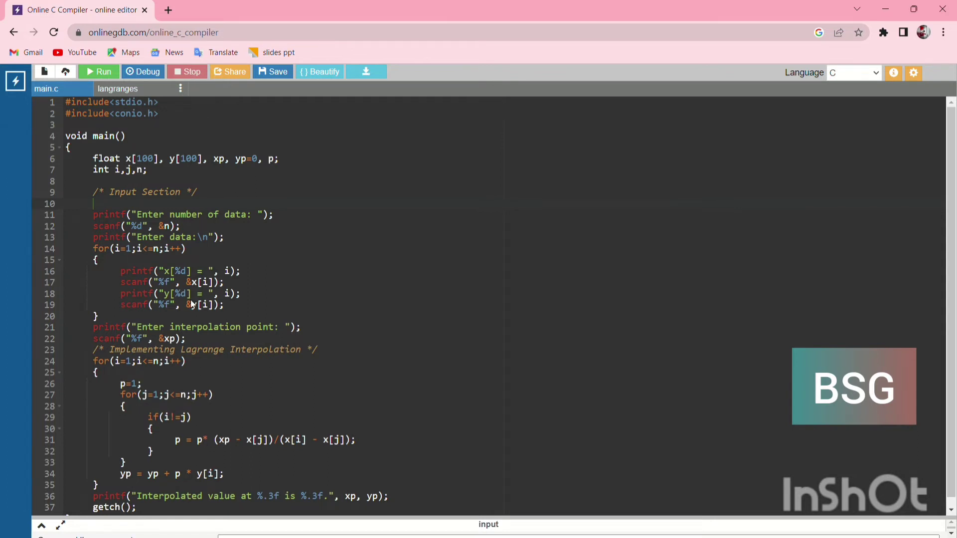
pyautogui.moveTo(247, 329)
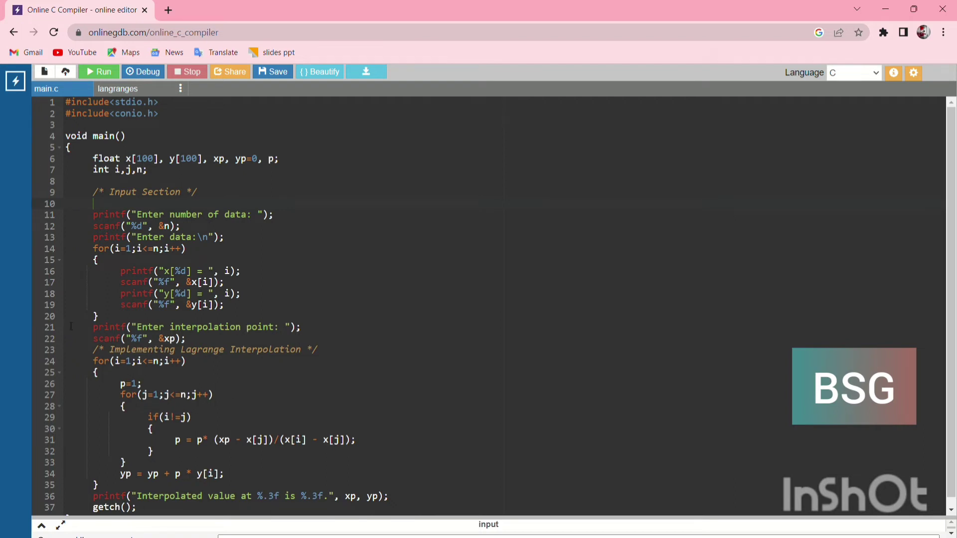
# - Run the Lagrange interpolation program in main.c
pyautogui.click(98, 71)
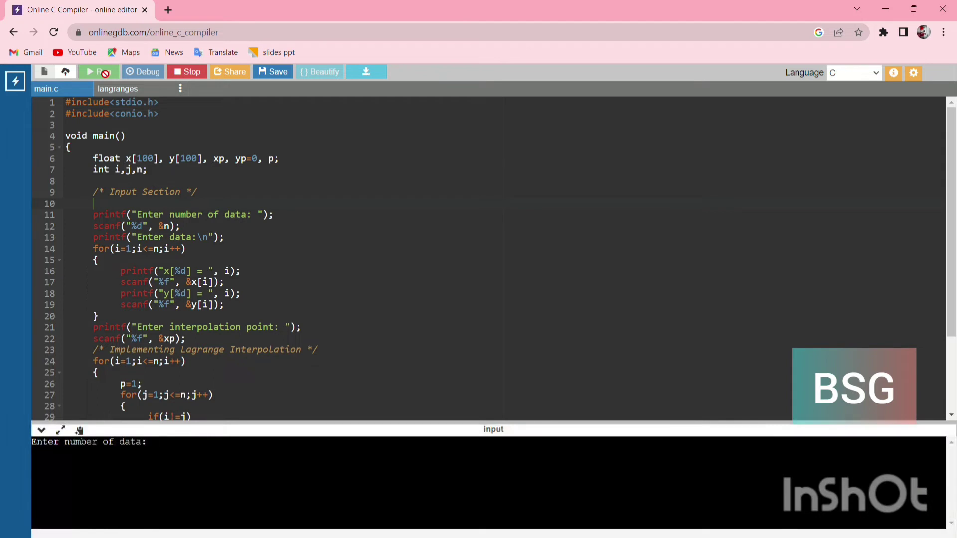
# - Enter 4 data points, then the pairs (0, -4), (2, 2) and (3, 14)
pyautogui.write('4')
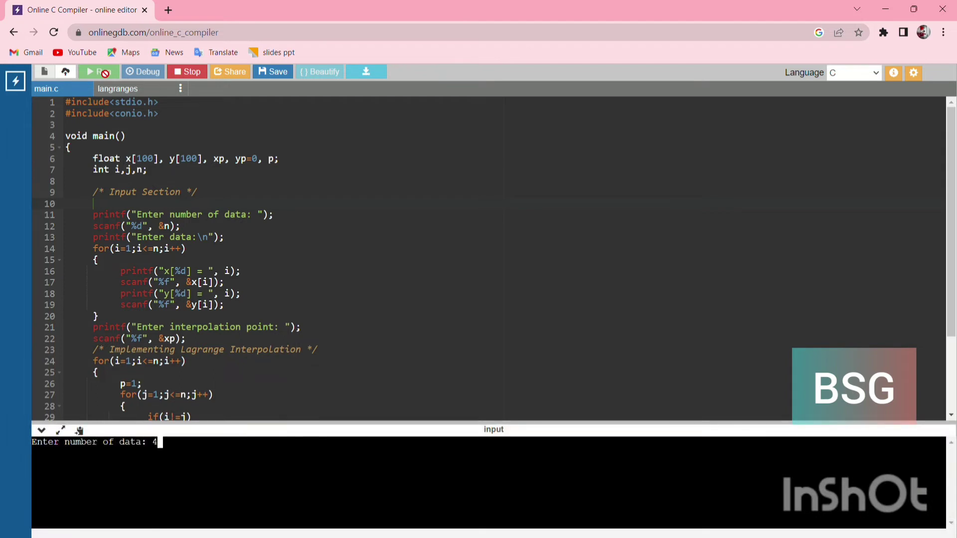
pyautogui.press('Enter')
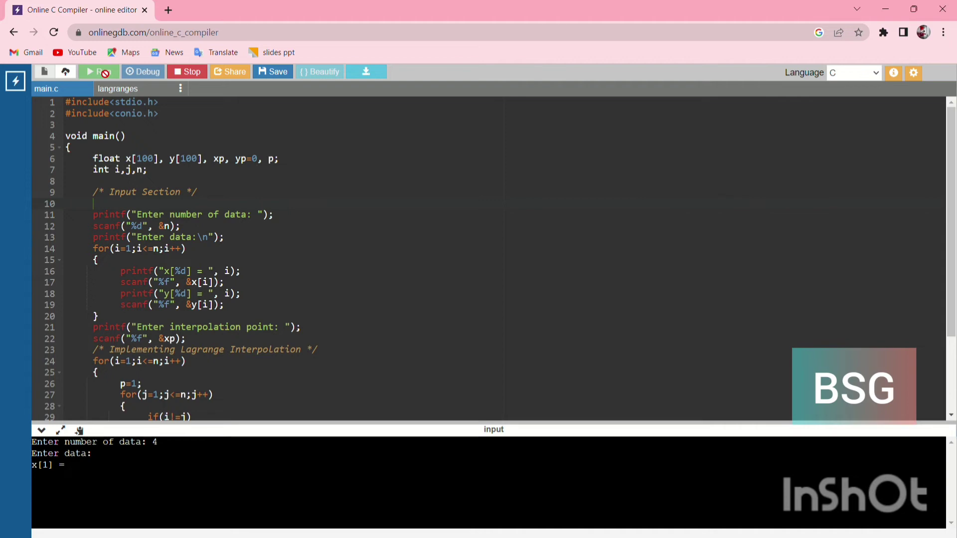
pyautogui.write('0')
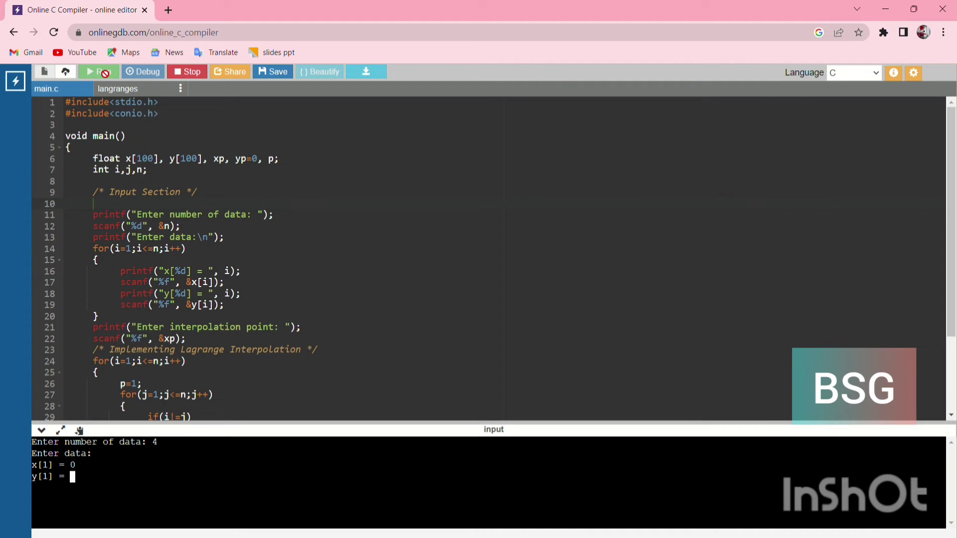
pyautogui.write('-4')
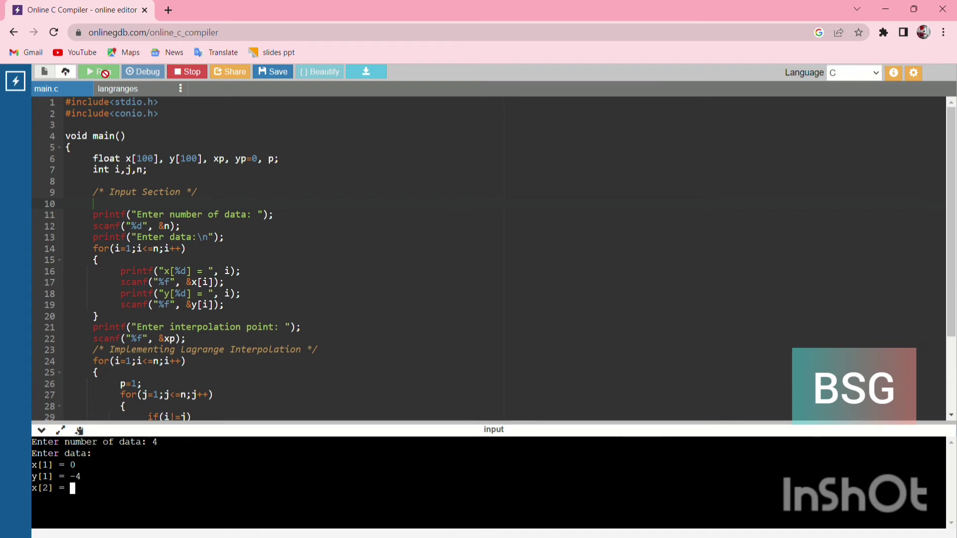
pyautogui.write('2')
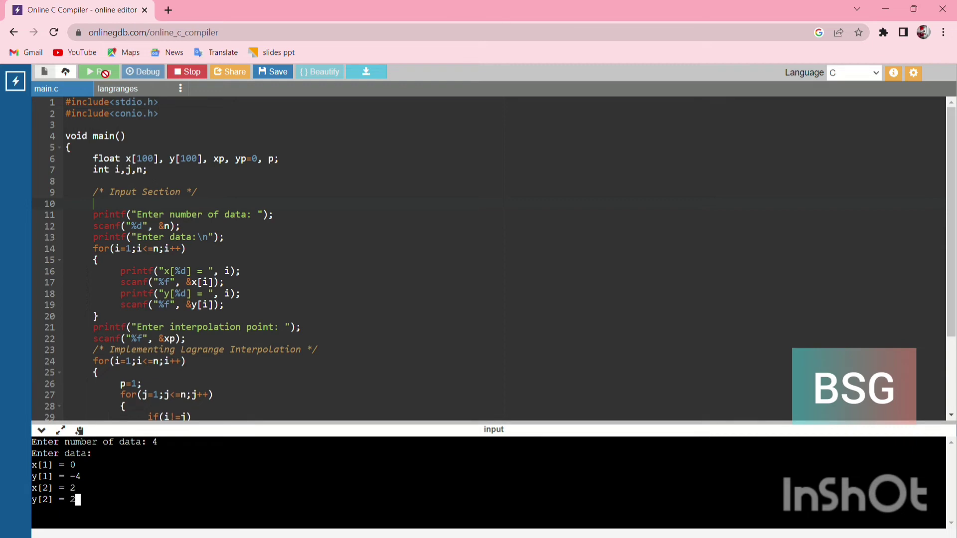
pyautogui.press('enter')
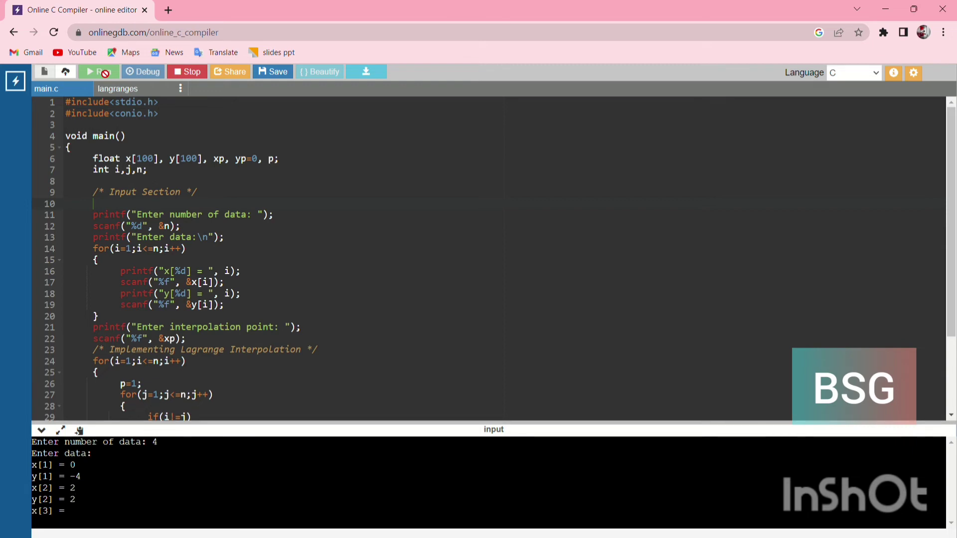
pyautogui.write('3')
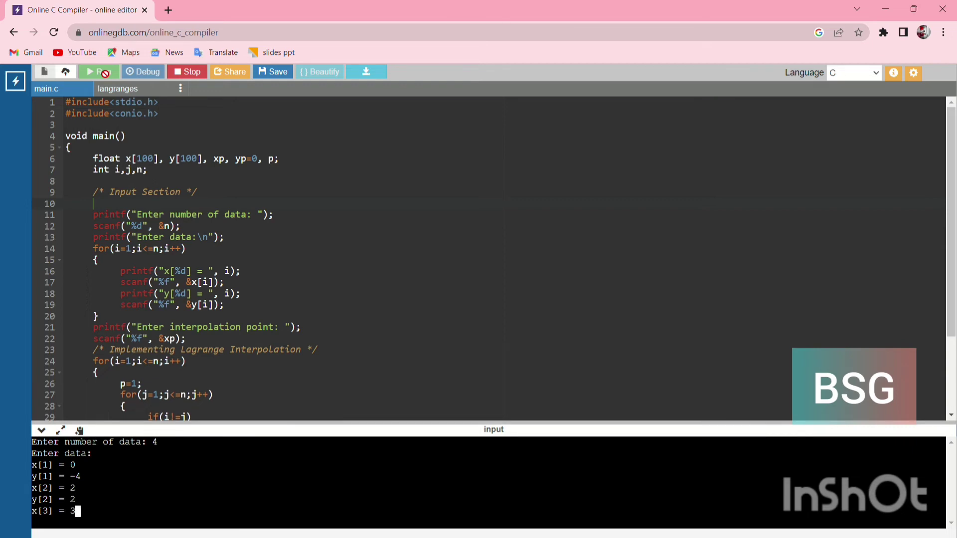
pyautogui.press('enter')
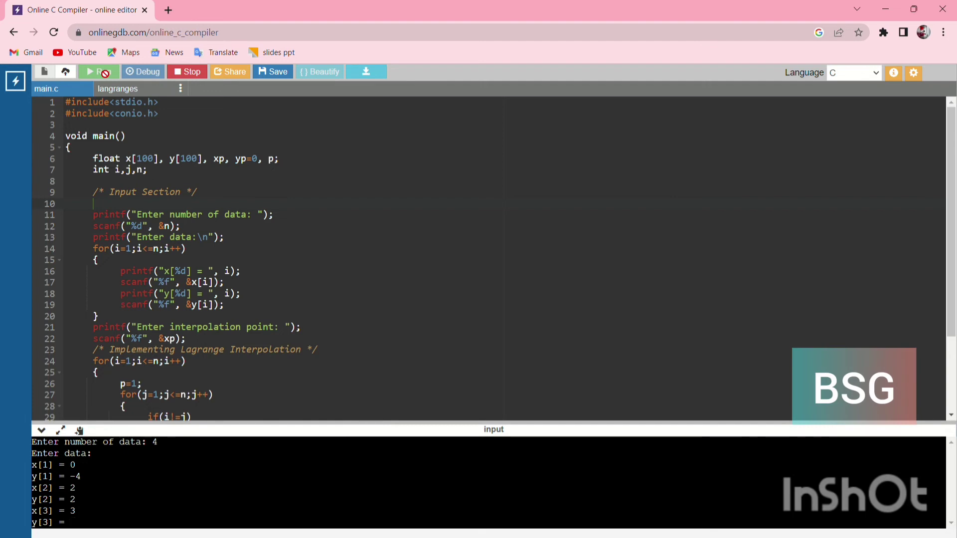
pyautogui.write('1')
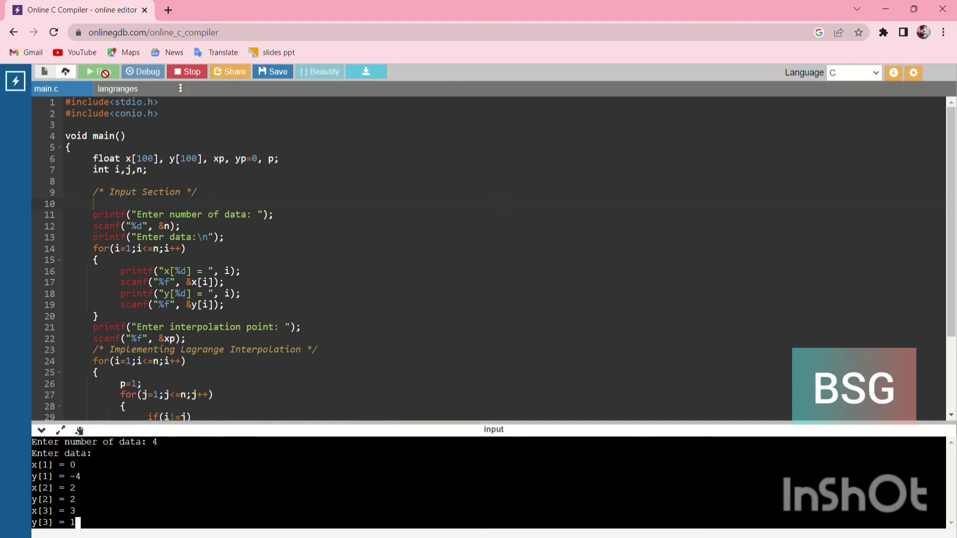
pyautogui.write('4')
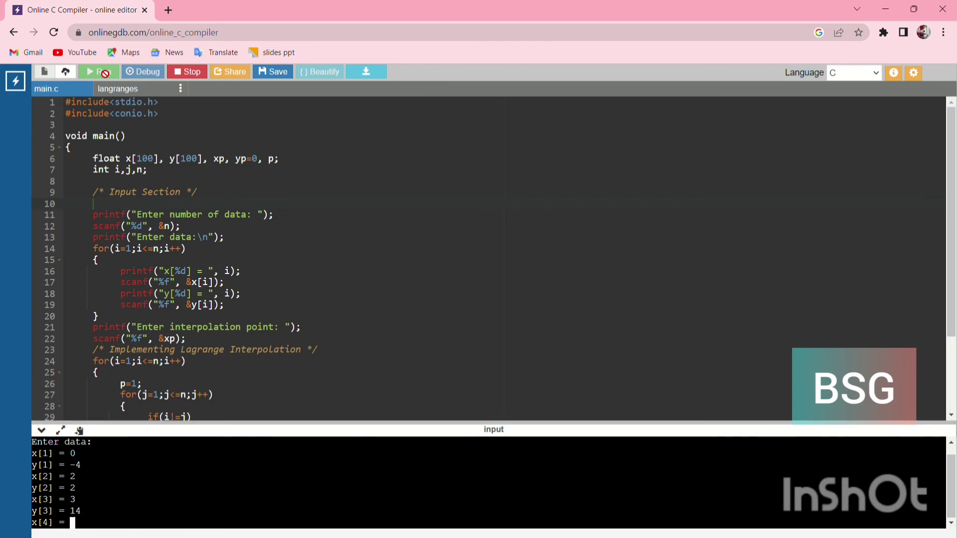
# - Enter the fourth pair (6, 158) and interpolation point 4, giving 40.000
pyautogui.write('6')
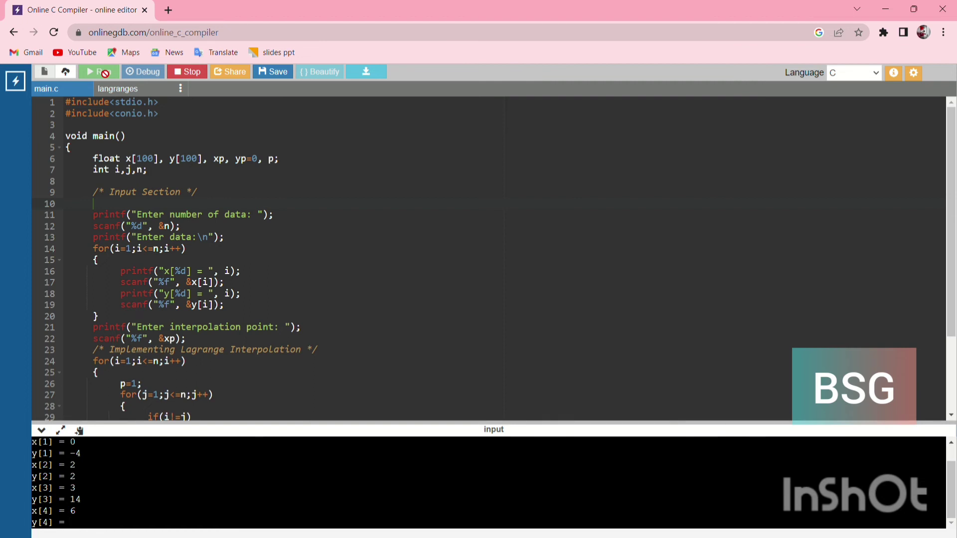
pyautogui.write('158')
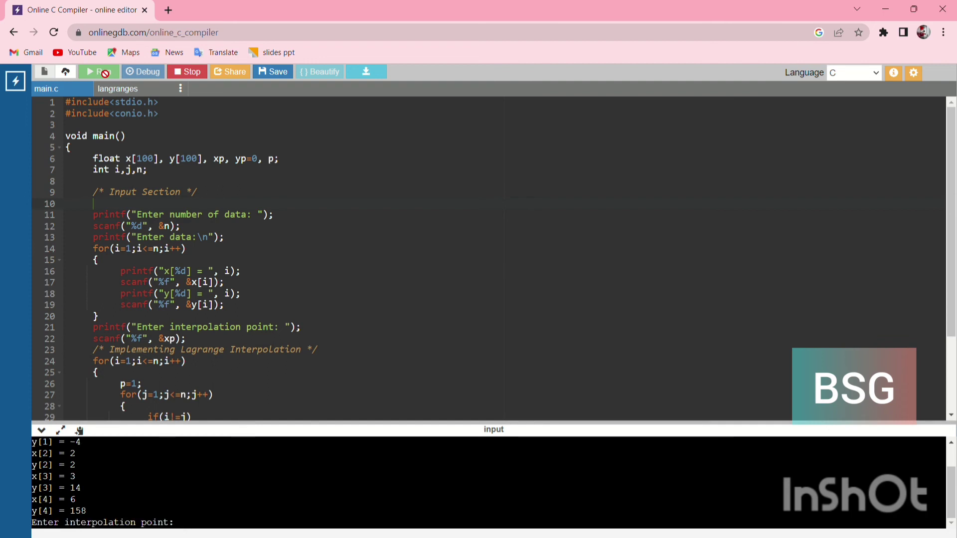
pyautogui.write('4')
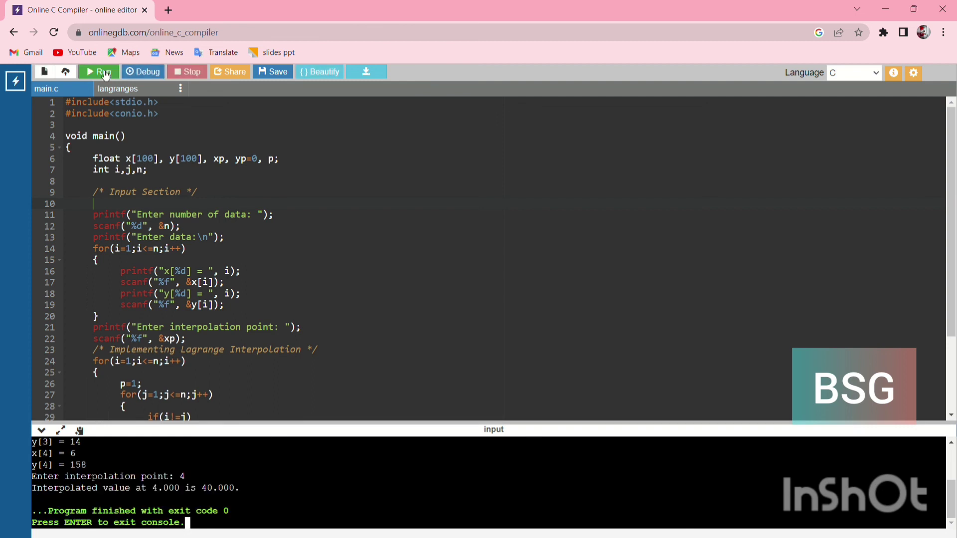
pyautogui.moveTo(440, 5)
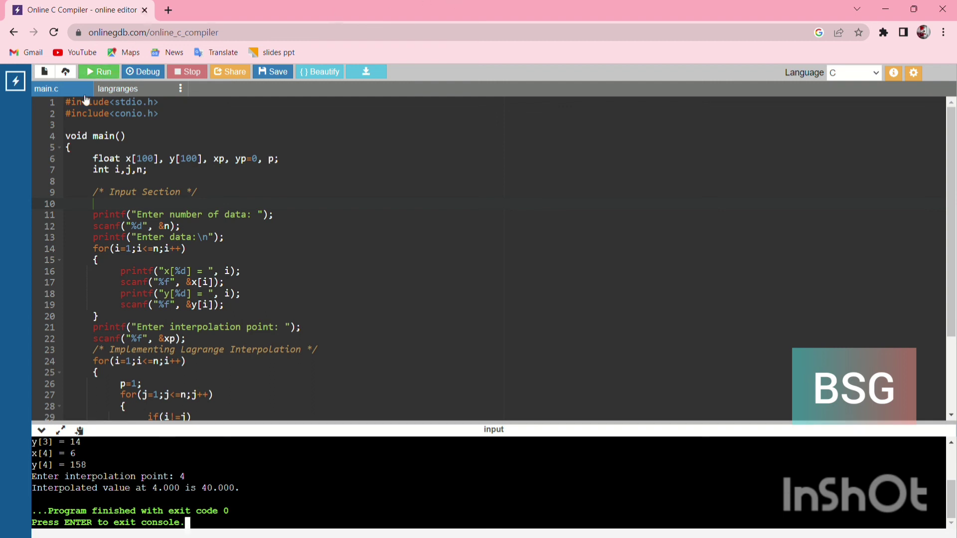
pyautogui.moveTo(882, 294)
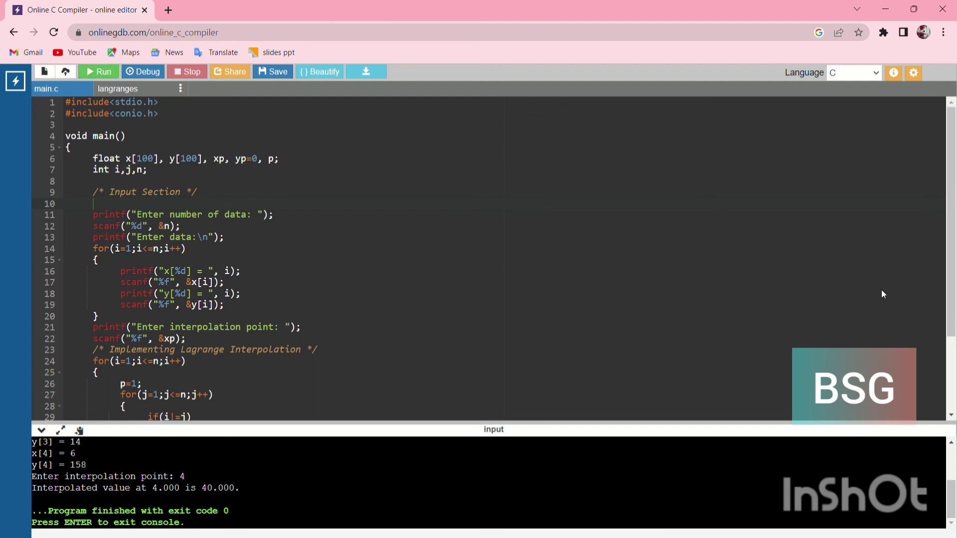